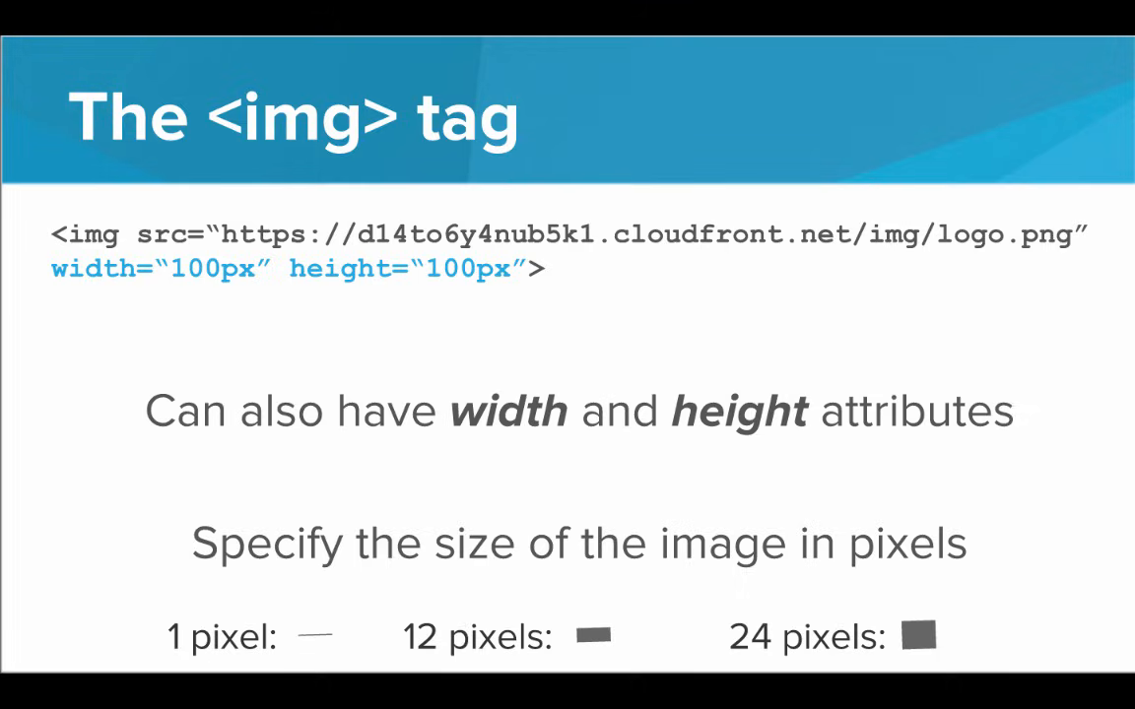
key(Right)
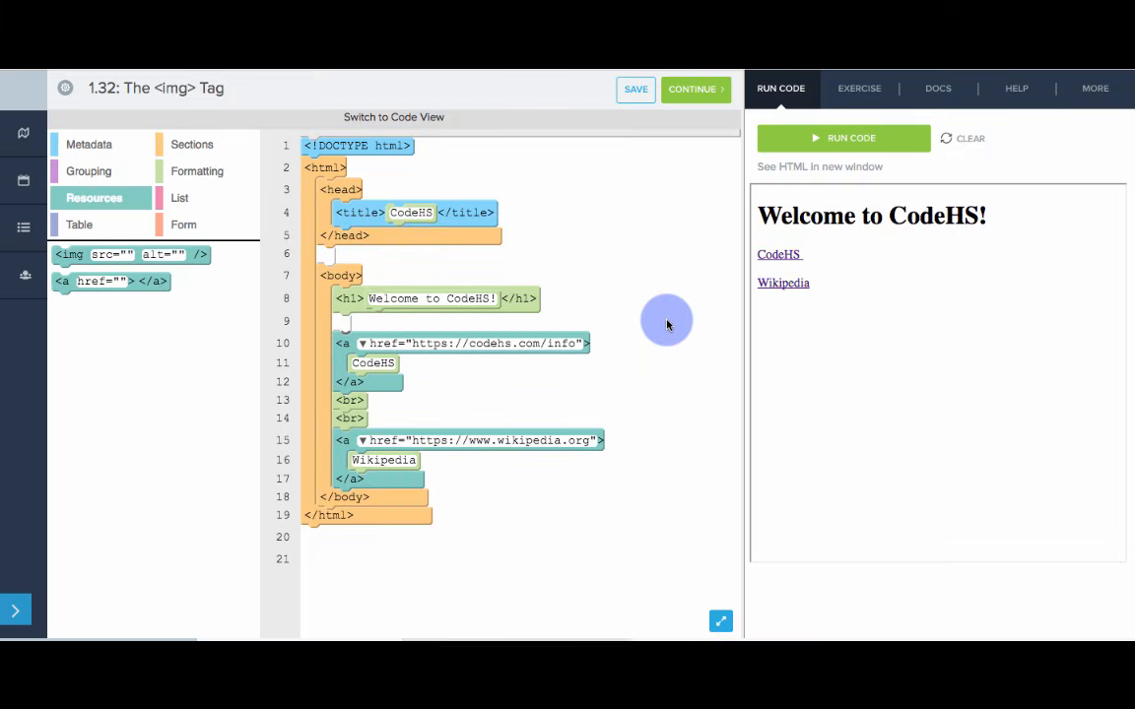
mouse_move(788, 258)
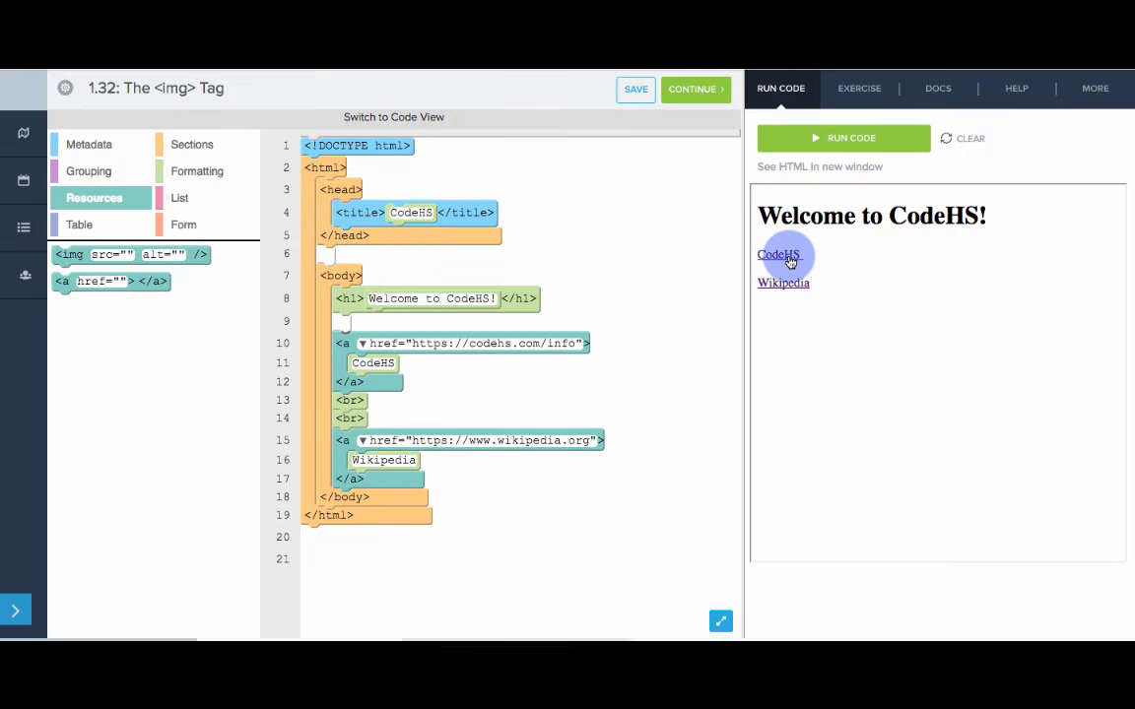
mouse_move(826, 259)
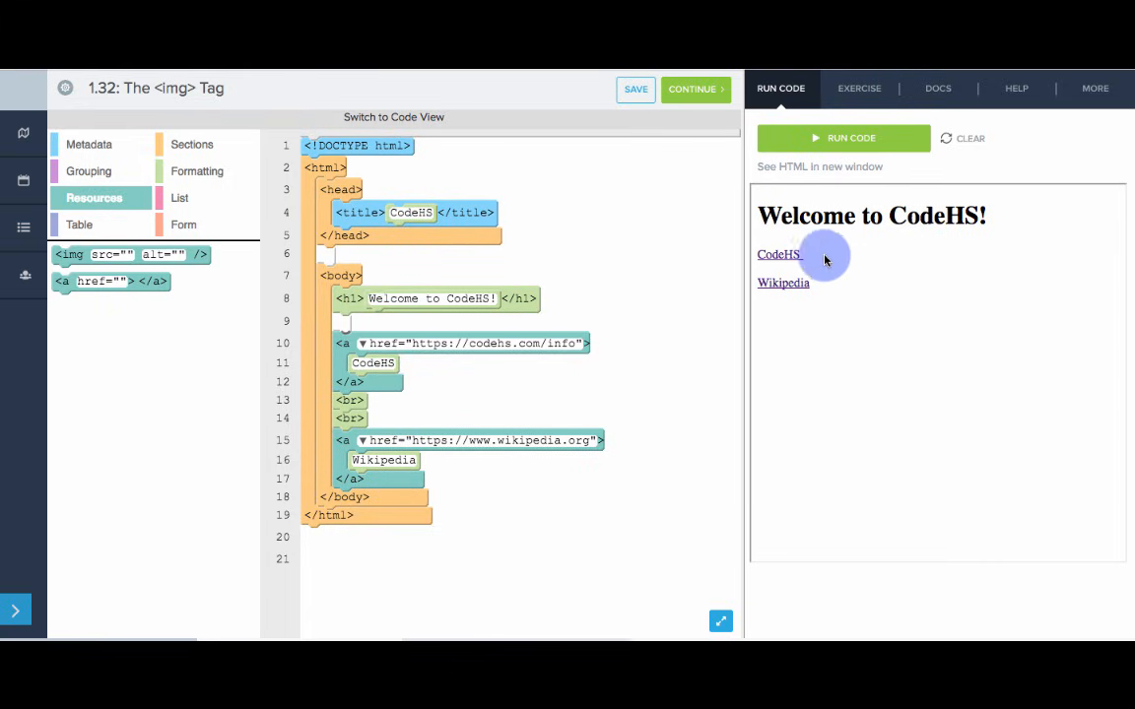
mouse_move(783, 286)
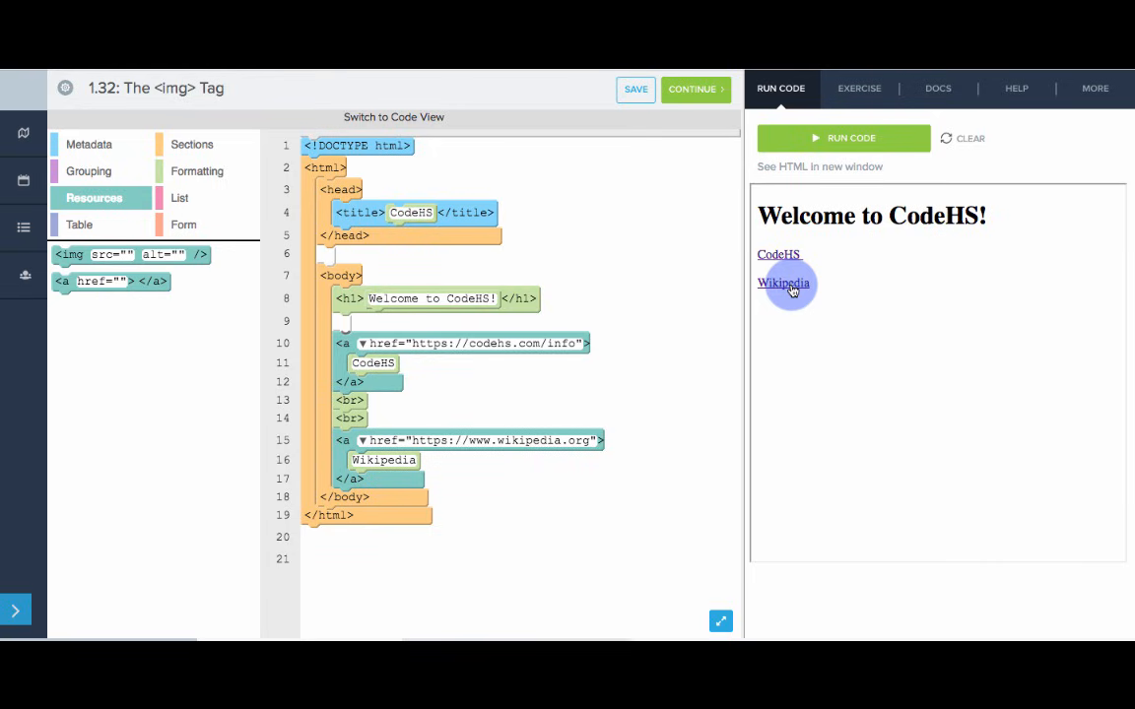
mouse_move(595, 305)
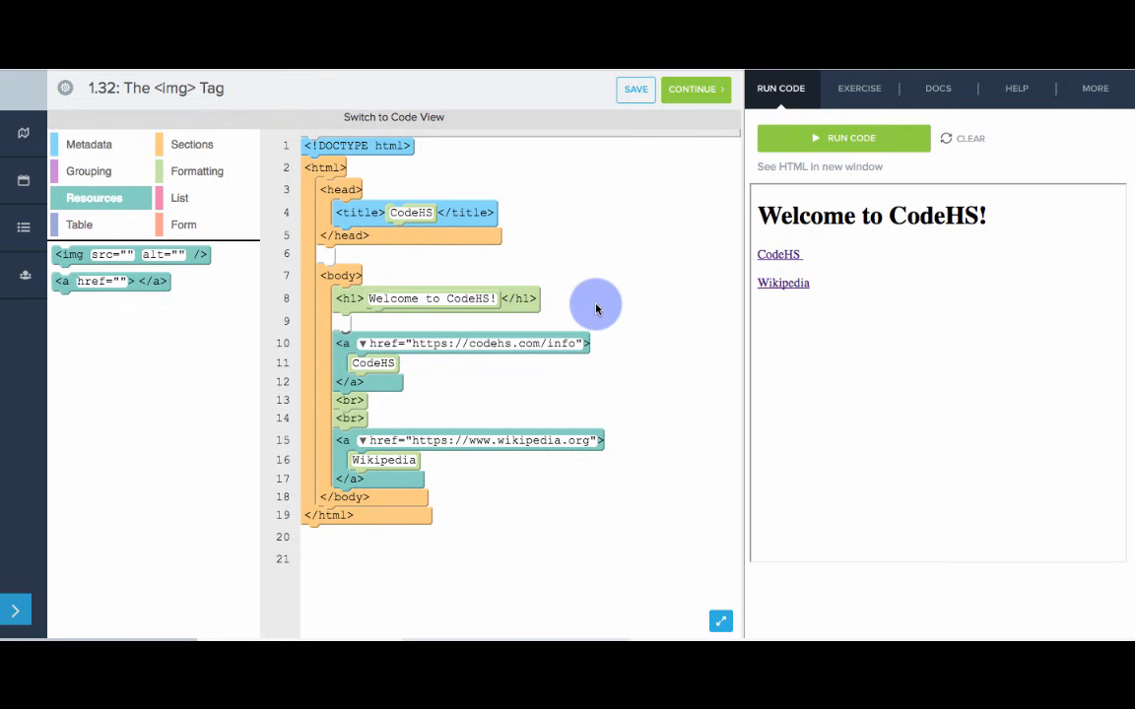
mouse_move(195, 306)
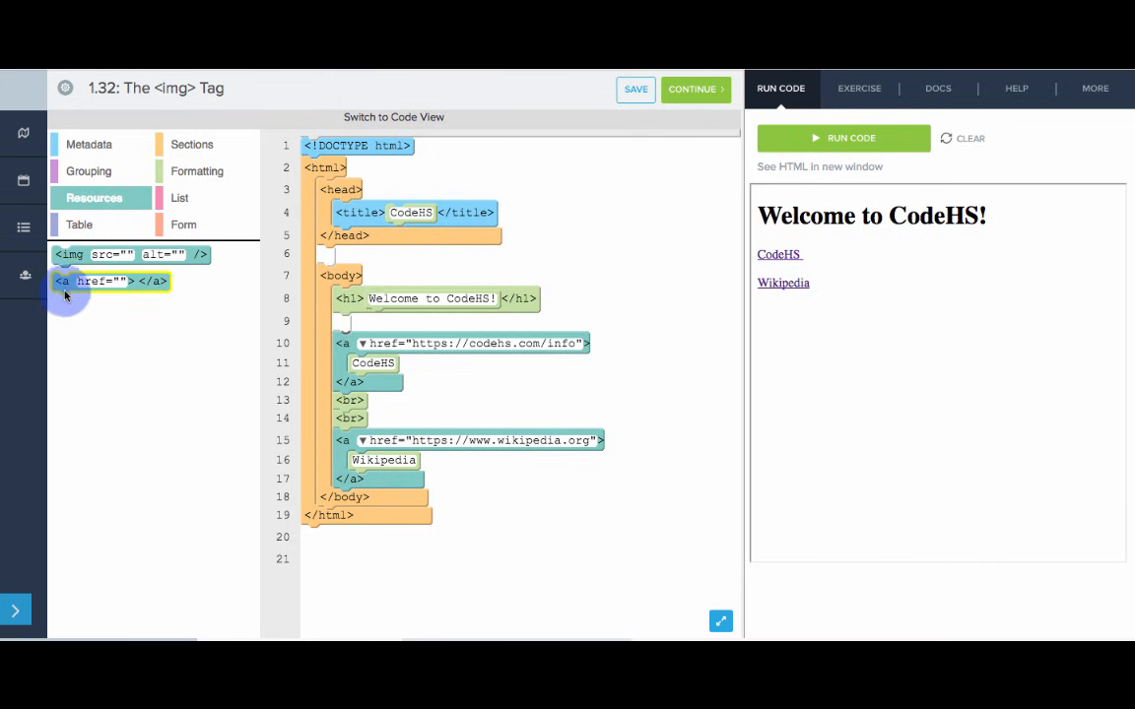
drag(128, 255, 394, 301)
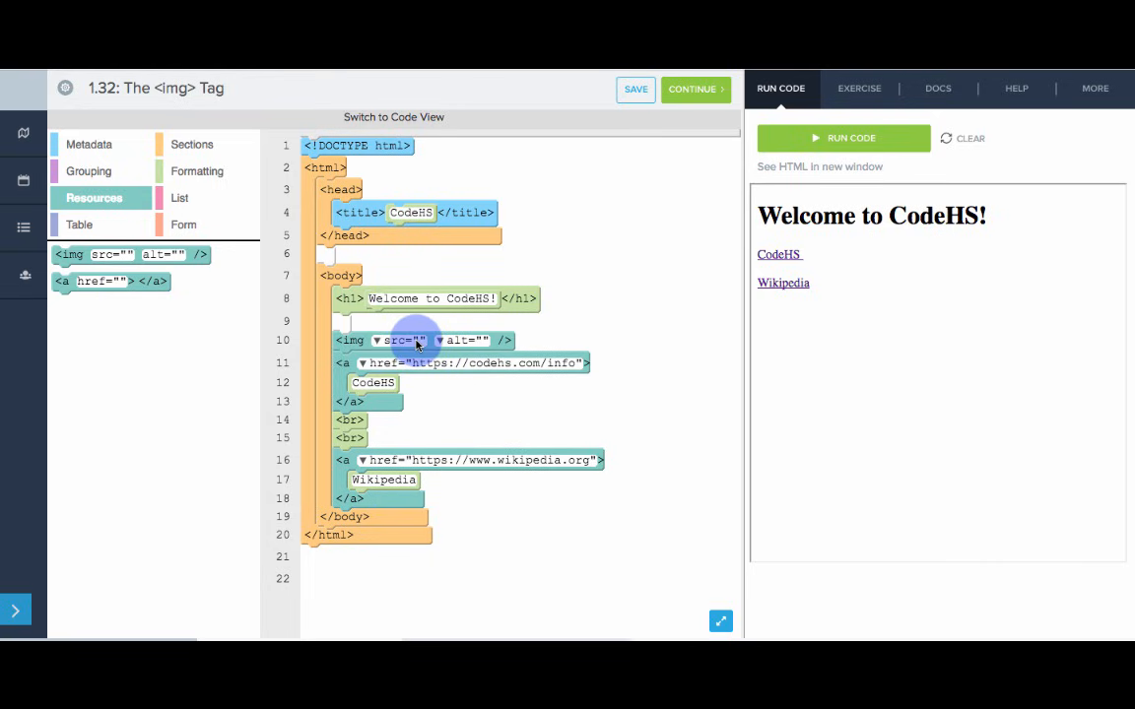
text(htt)
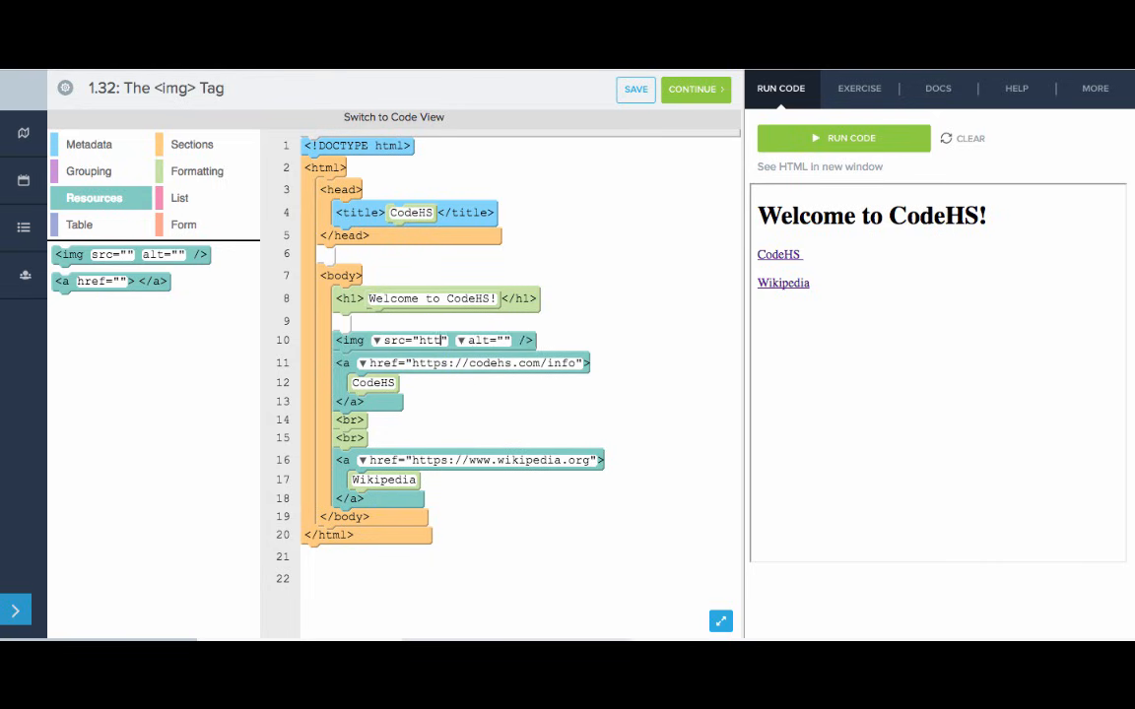
text(https://d)
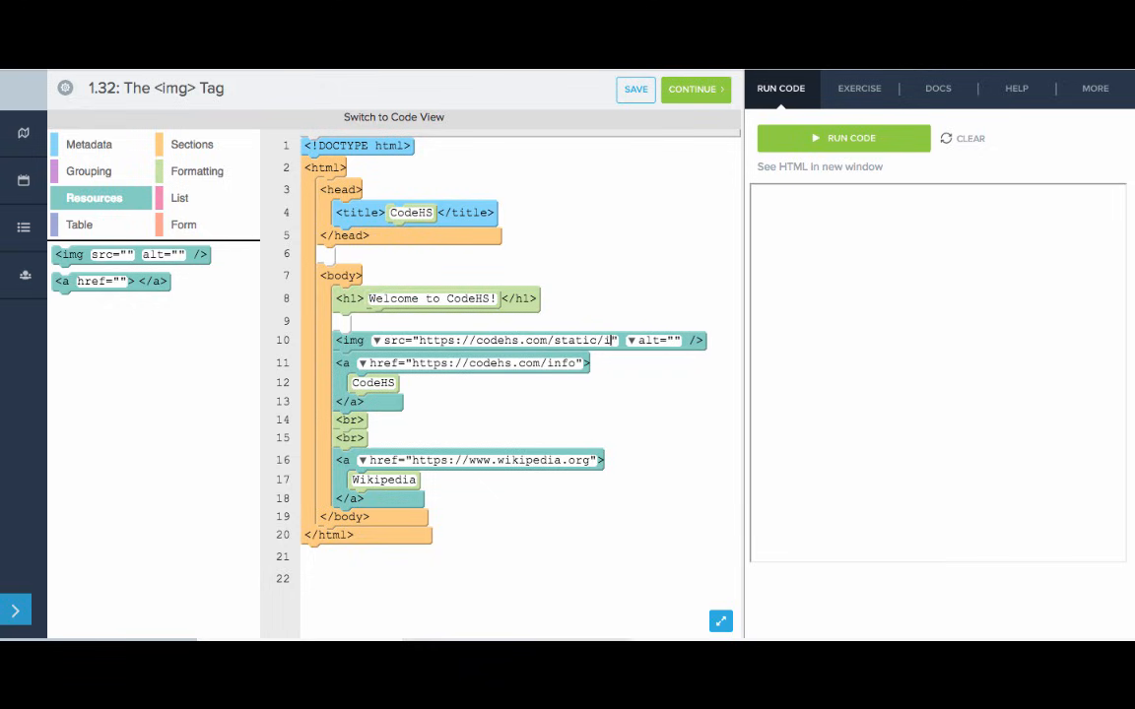
text(mg/logo.p)
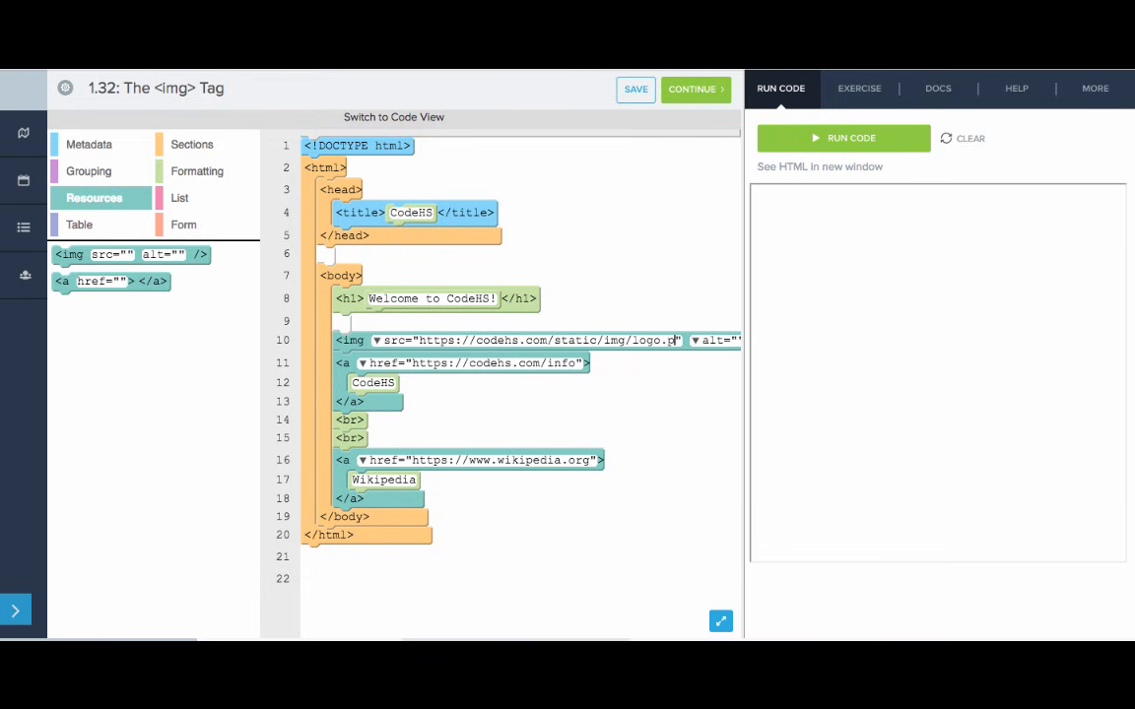
text(ng)
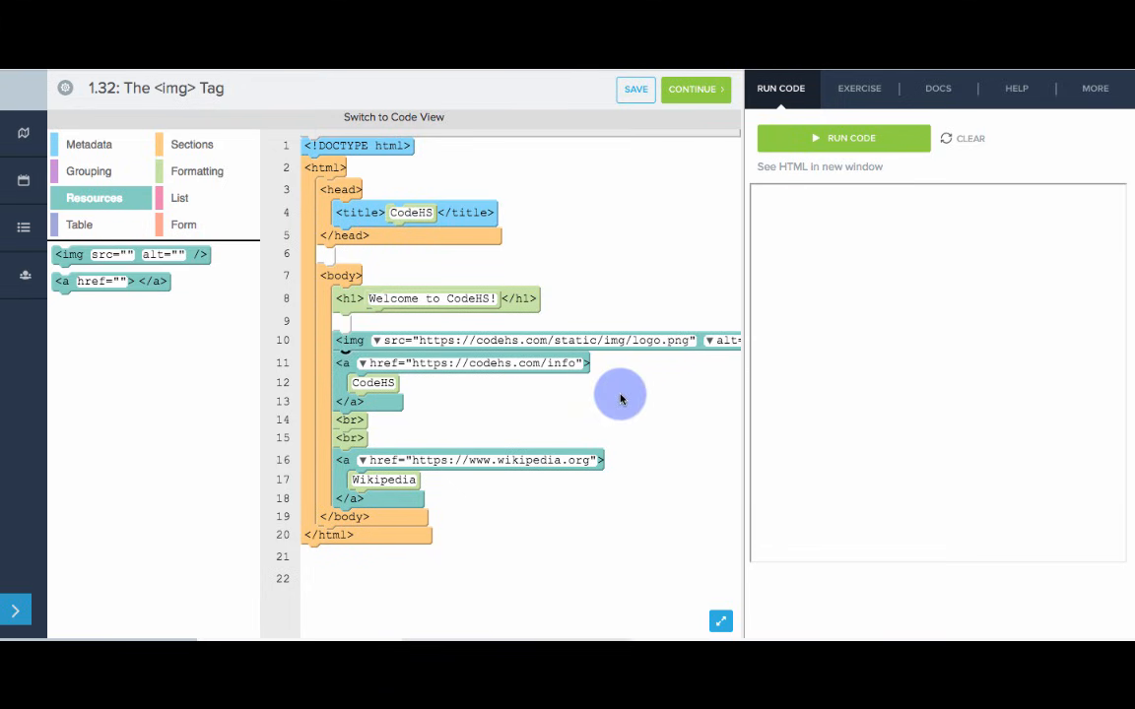
mouse_move(829, 138)
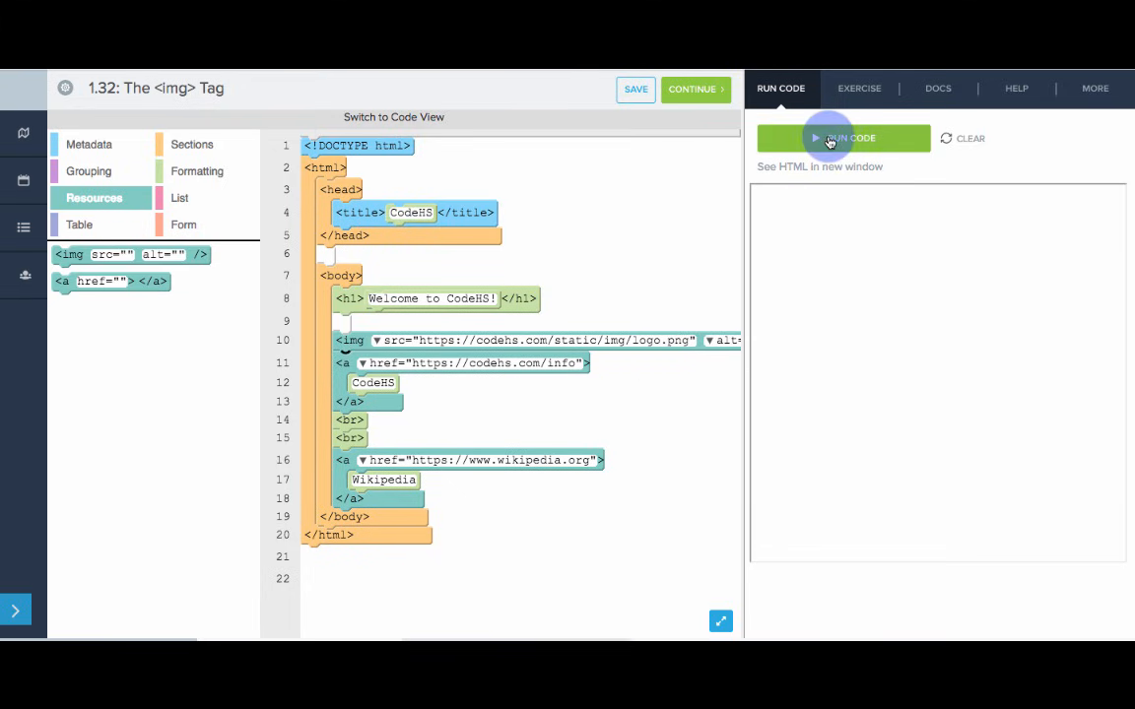
click(843, 138)
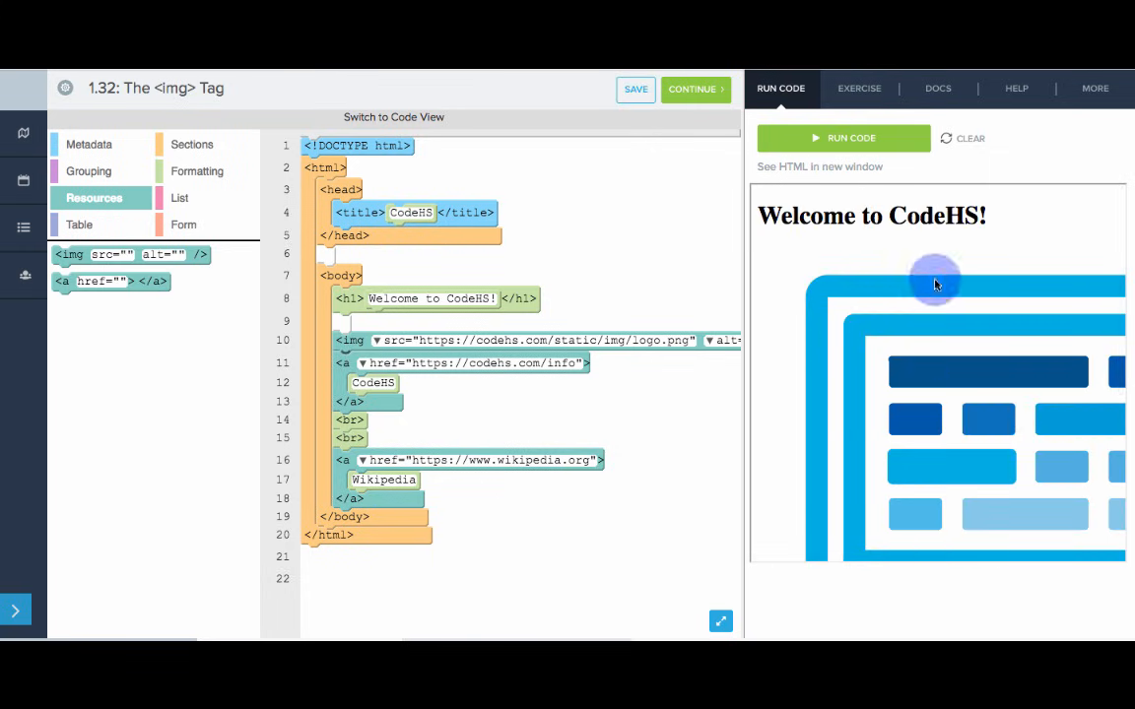
mouse_move(992, 363)
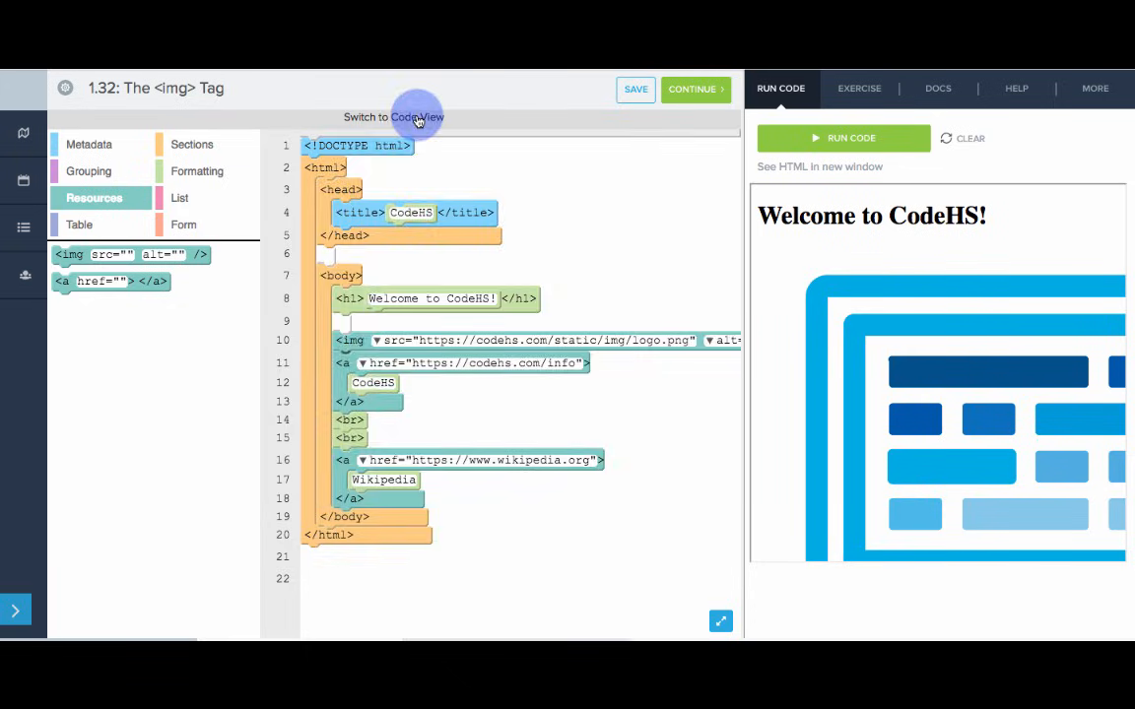
In code view, give the CodeHS logo image a 100px width and rerun the page
click(393, 116)
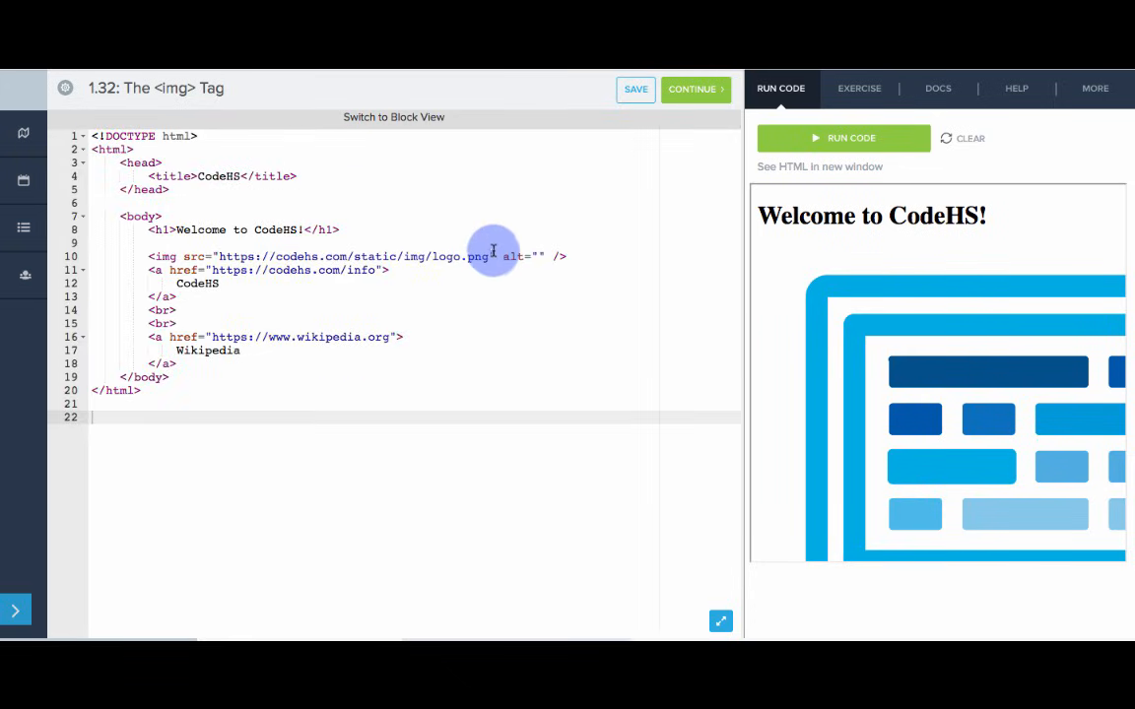
text(width="100px)
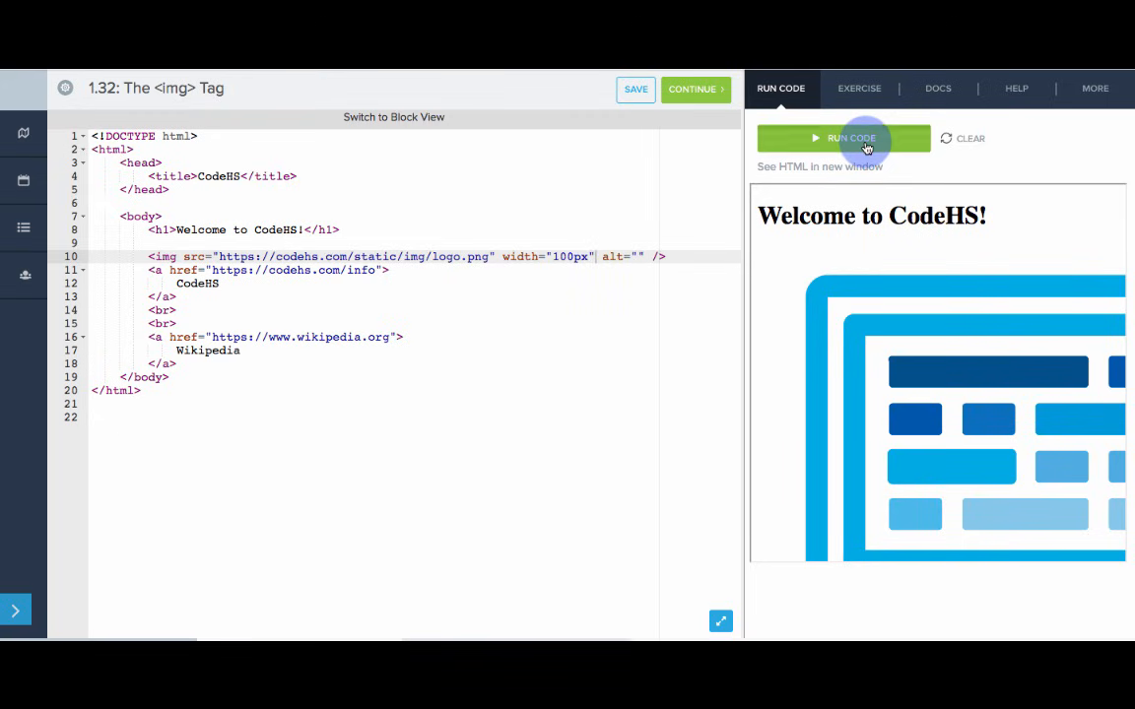
click(843, 138)
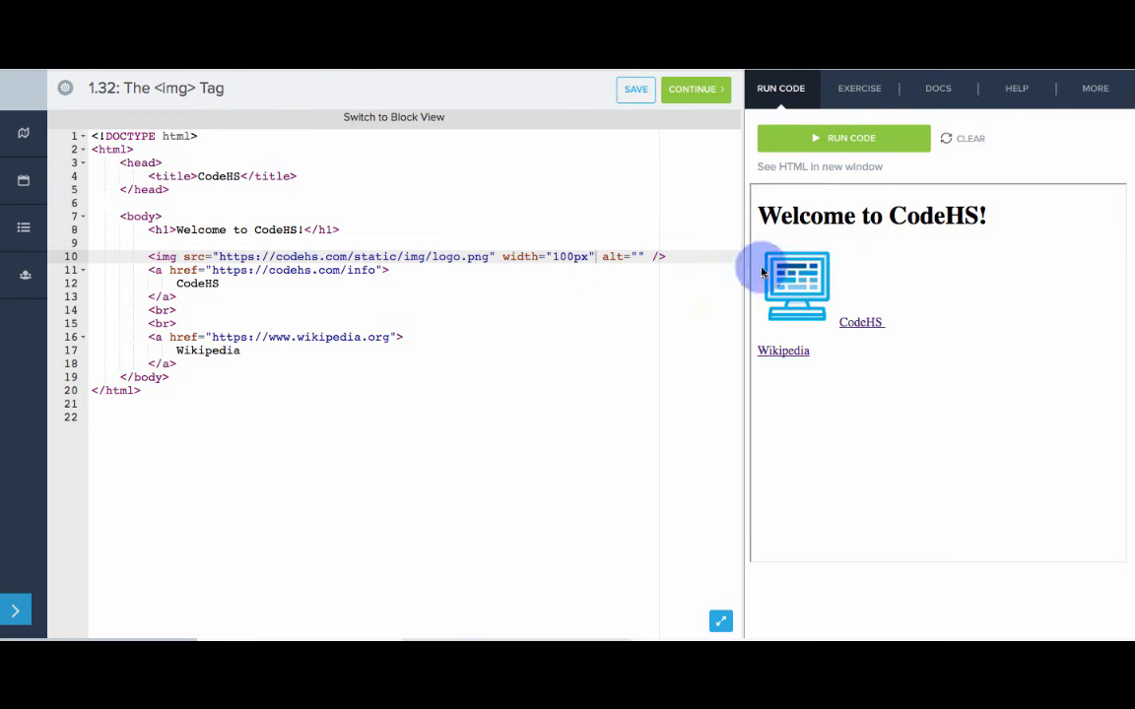
mouse_move(541, 256)
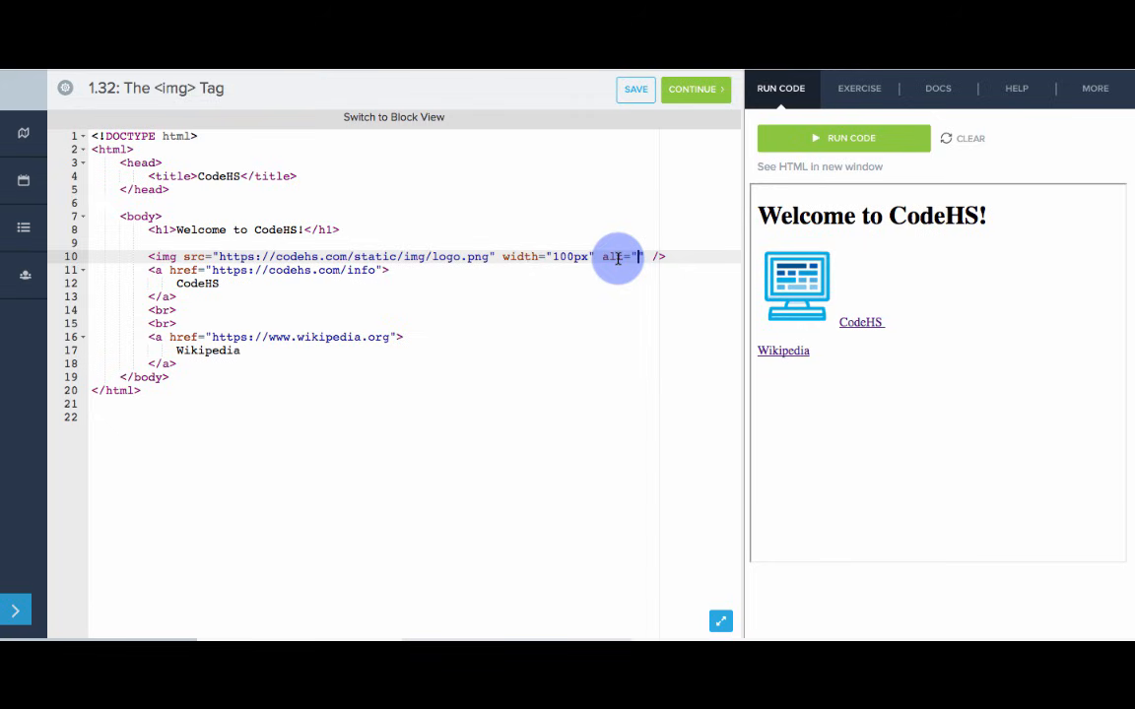
Add alt text 'CodeHS Logo' to the logo image and run the page
text(CodeHS Logo)
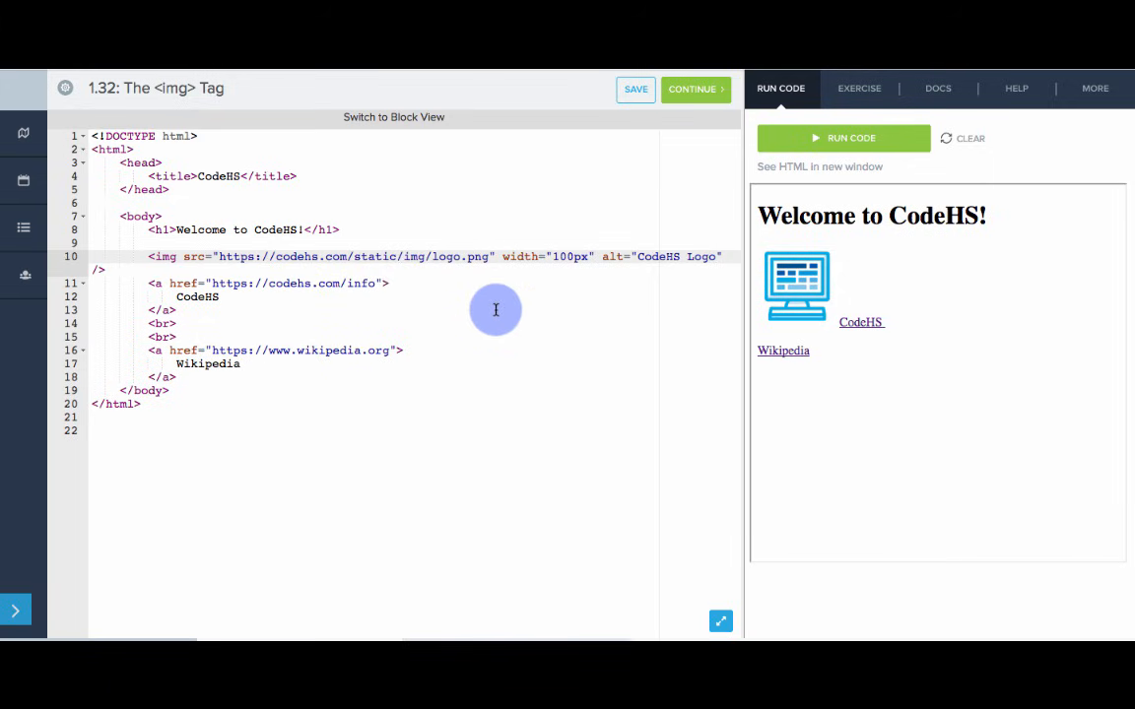
click(844, 138)
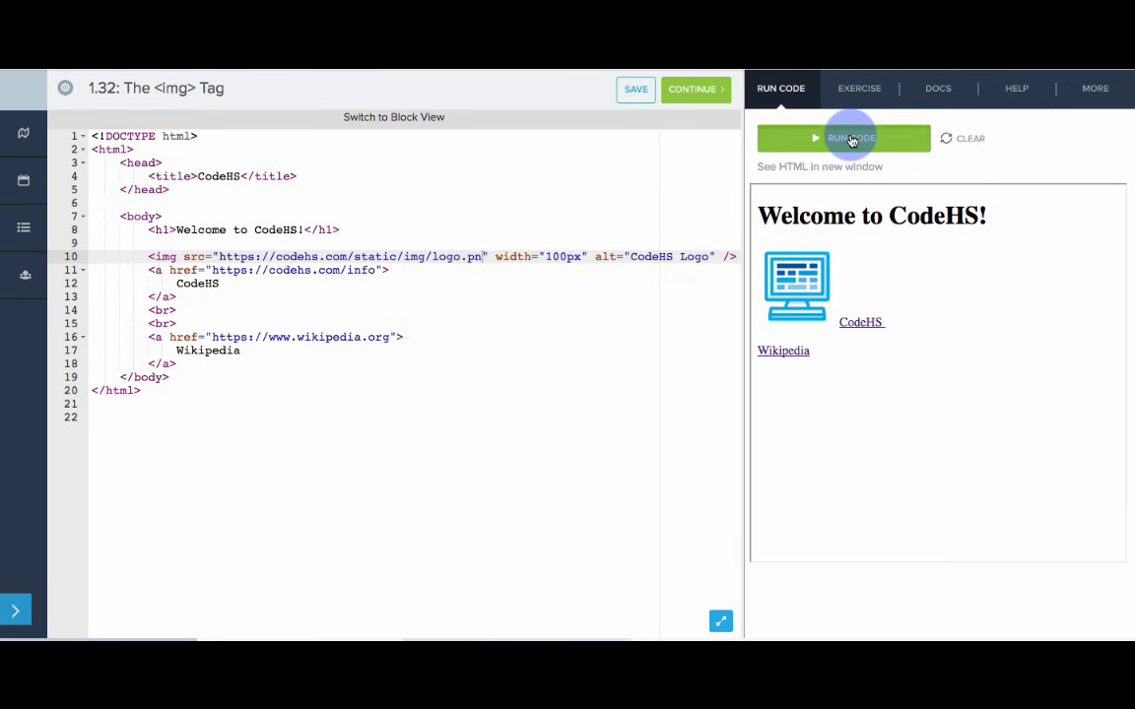
click(843, 138)
text(g)
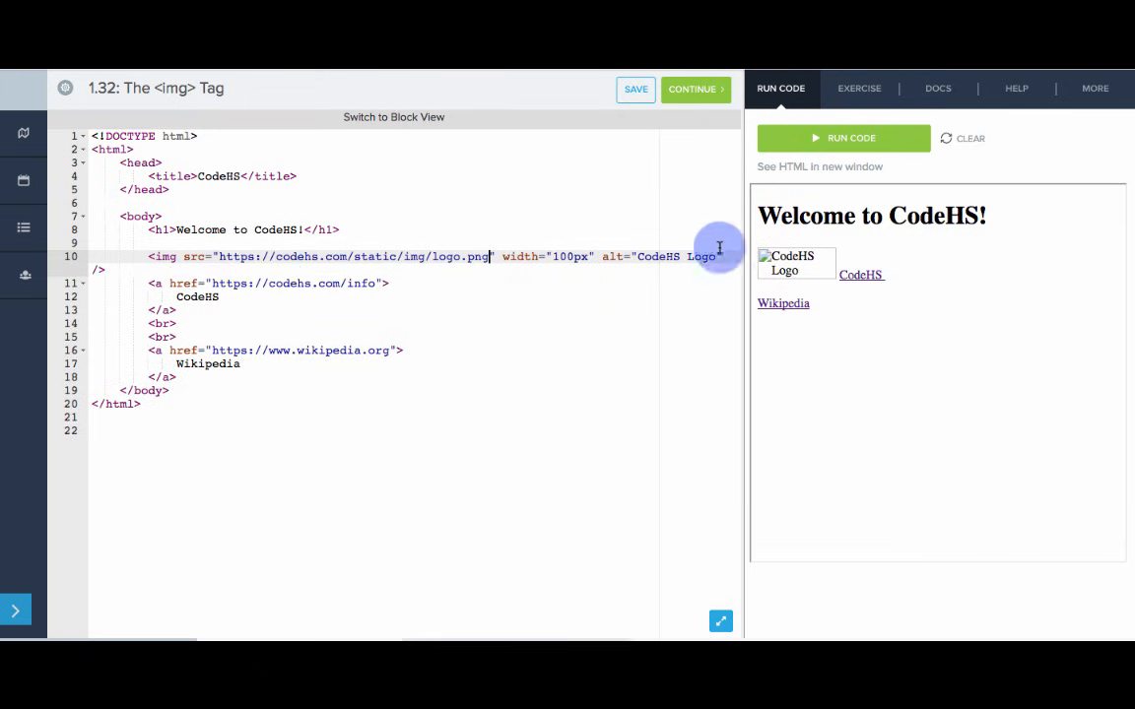
click(635, 87)
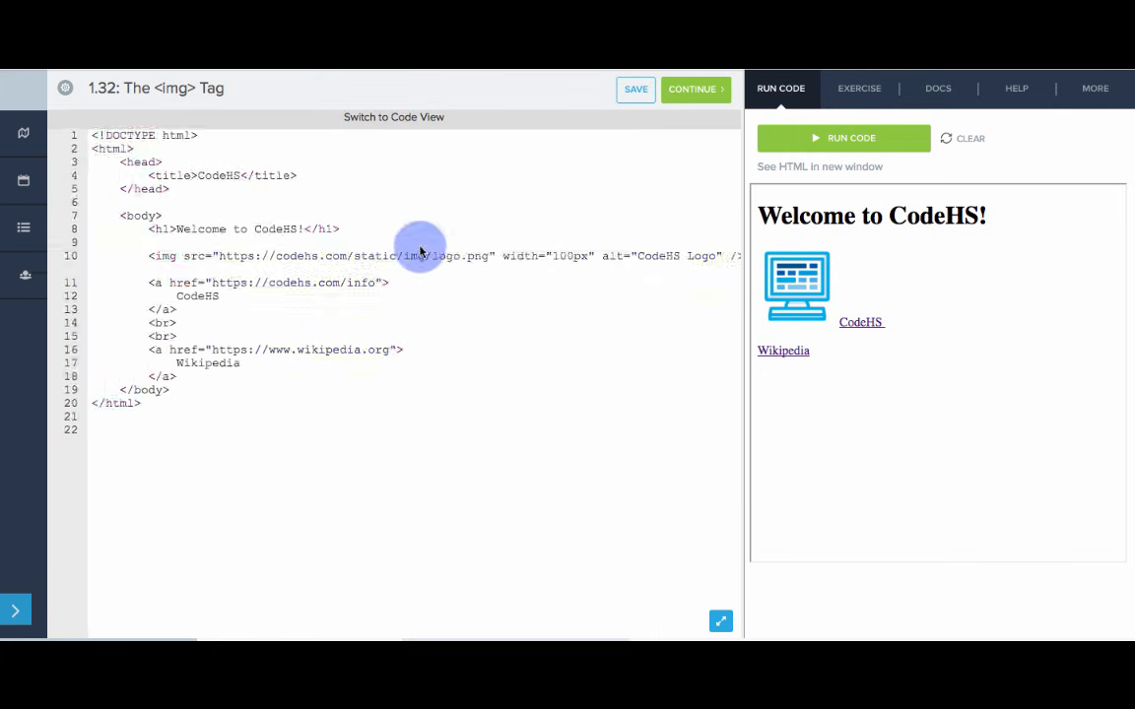
In Block View, insert a <br /> block after the CodeHS logo and rerun the page
click(393, 116)
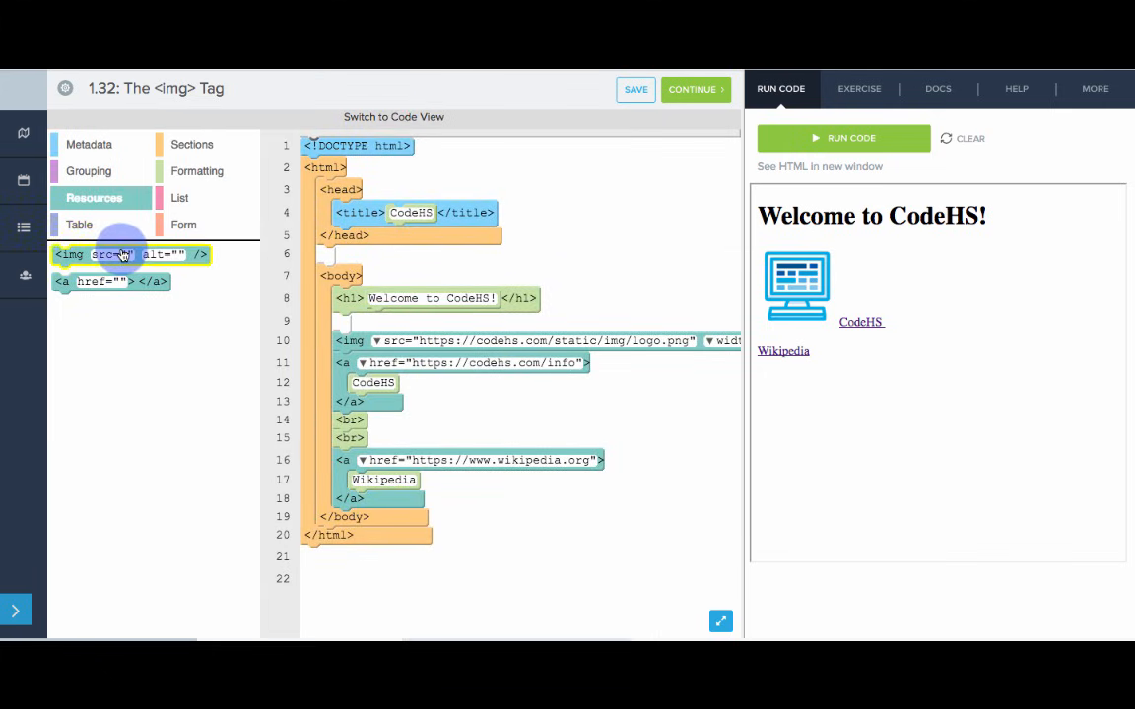
click(199, 171)
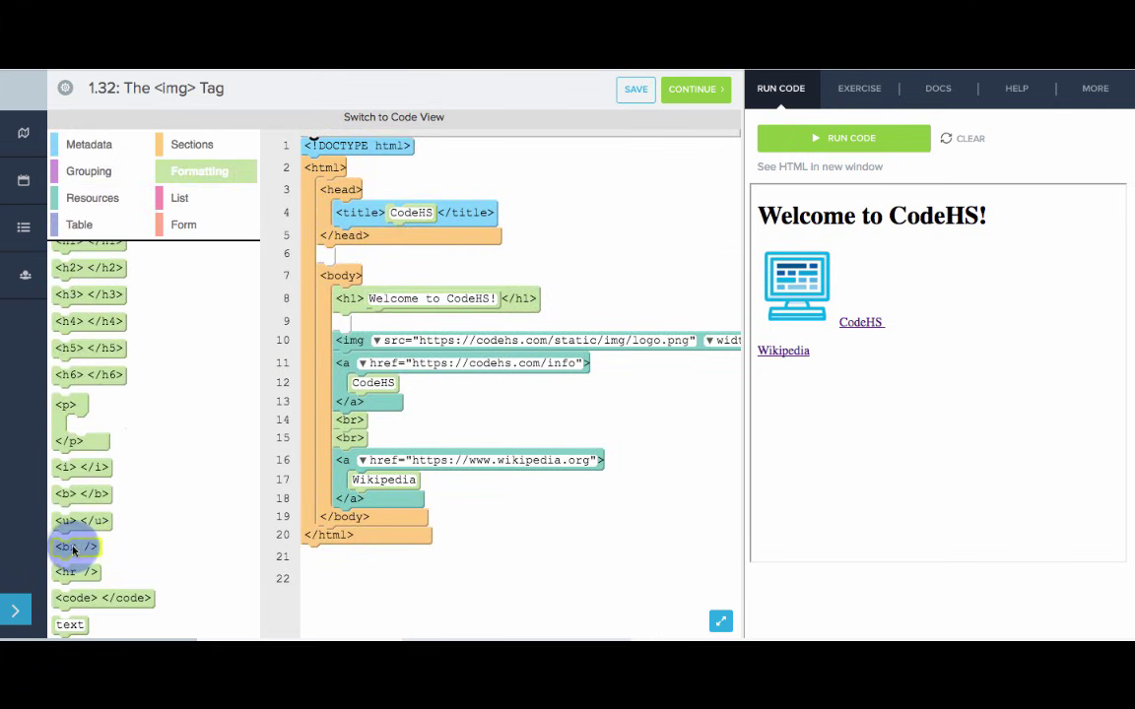
click(76, 547)
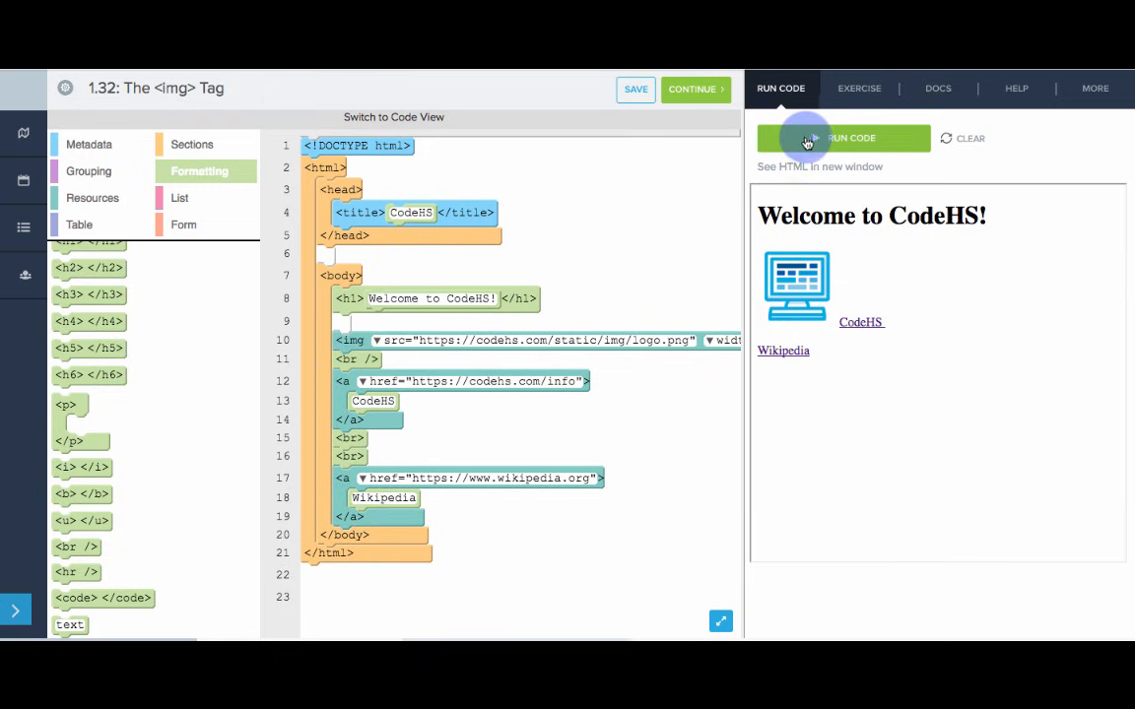
click(843, 138)
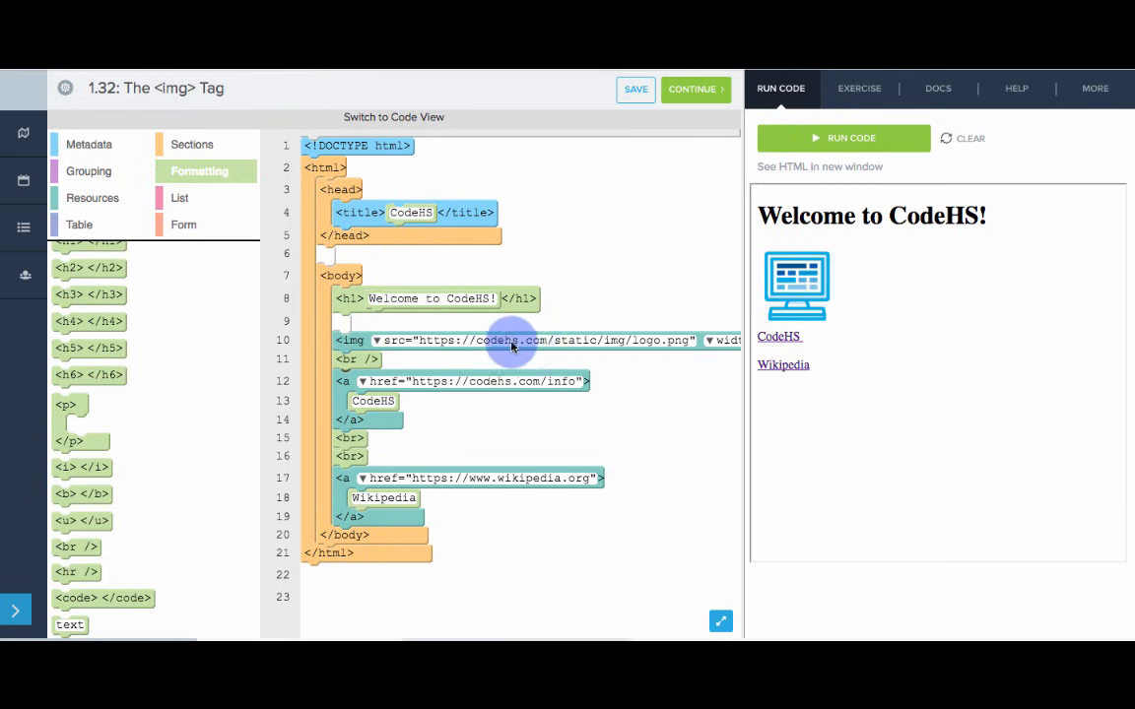
mouse_move(855, 353)
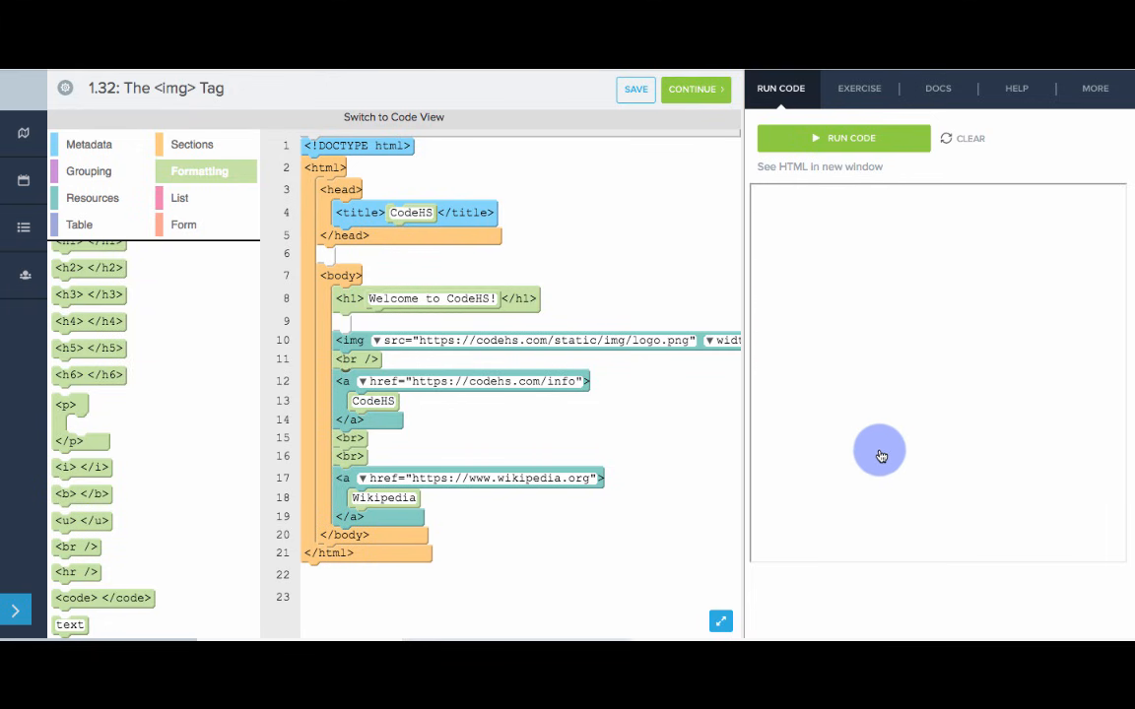
Open the Wikipedia link in the preview and copy the globe logo's image address
click(843, 137)
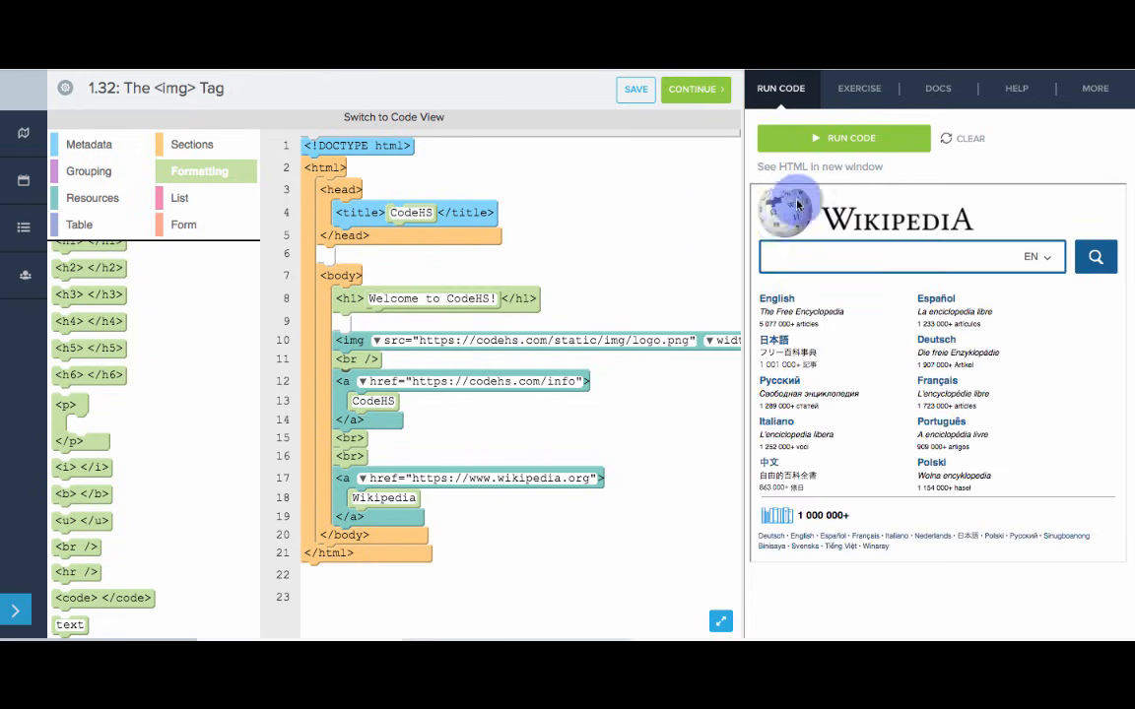
mouse_move(784, 210)
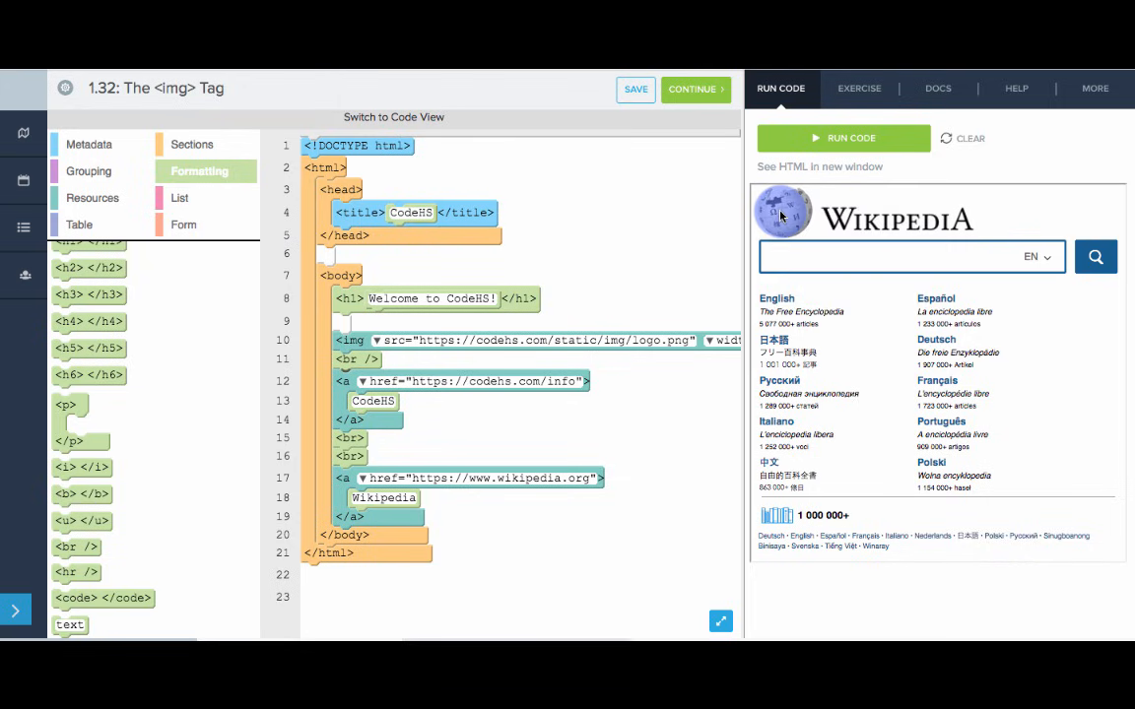
right_click(784, 213)
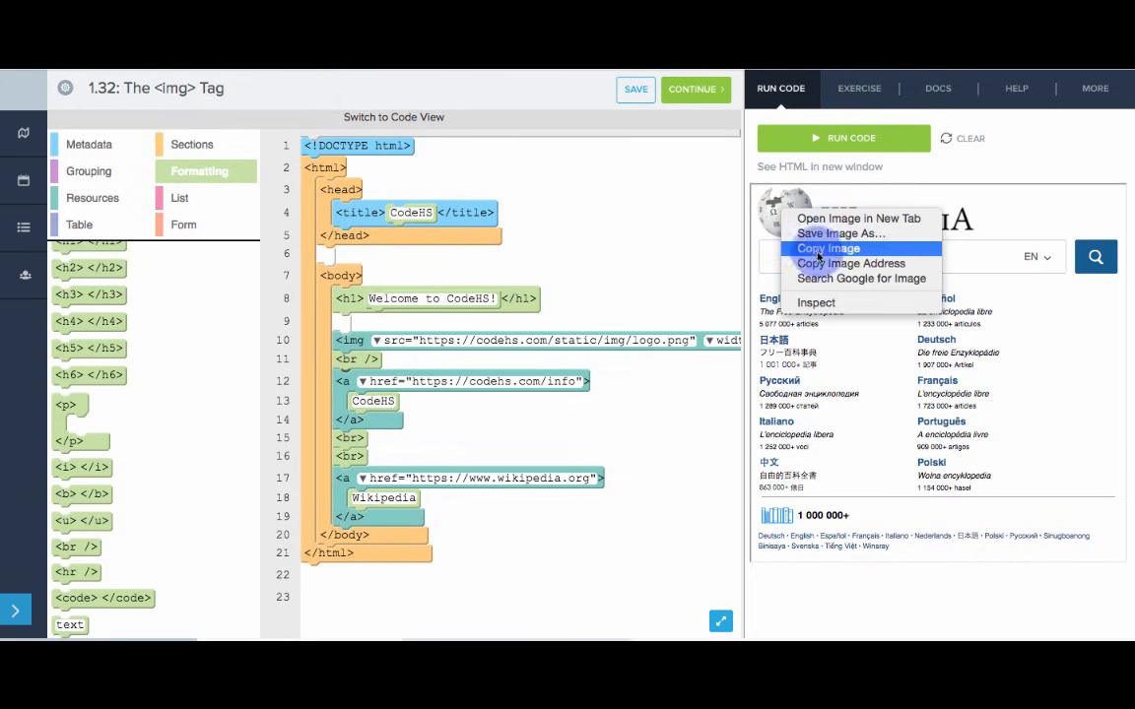
mouse_move(850, 263)
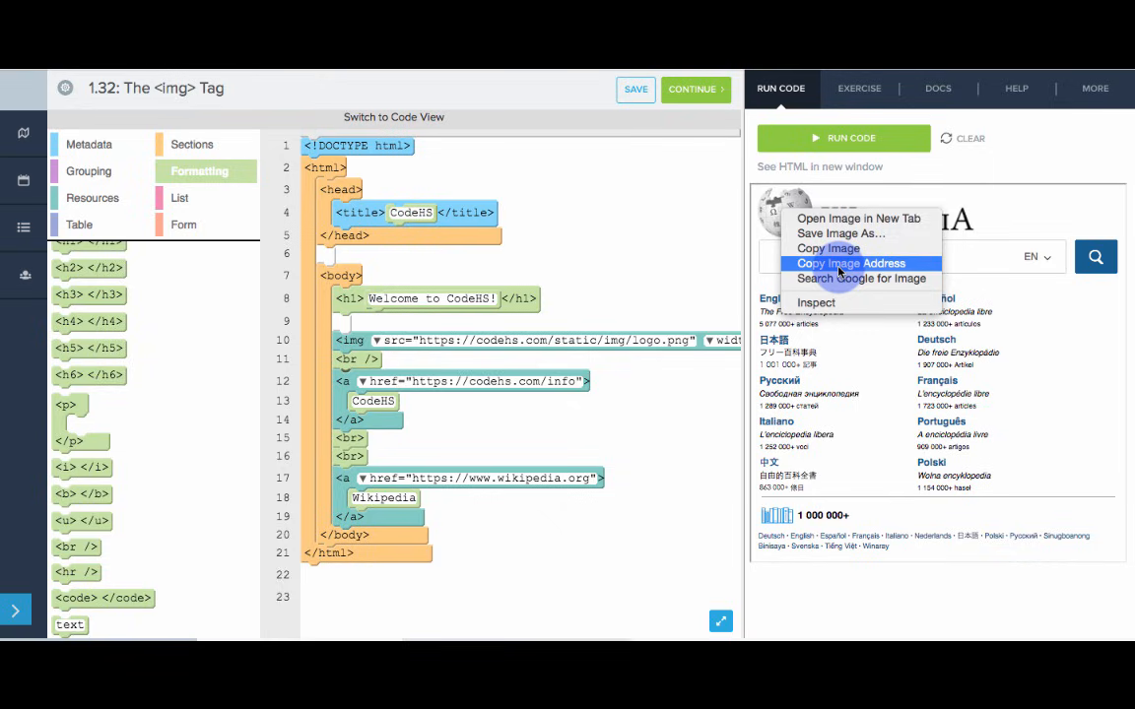
mouse_move(849, 268)
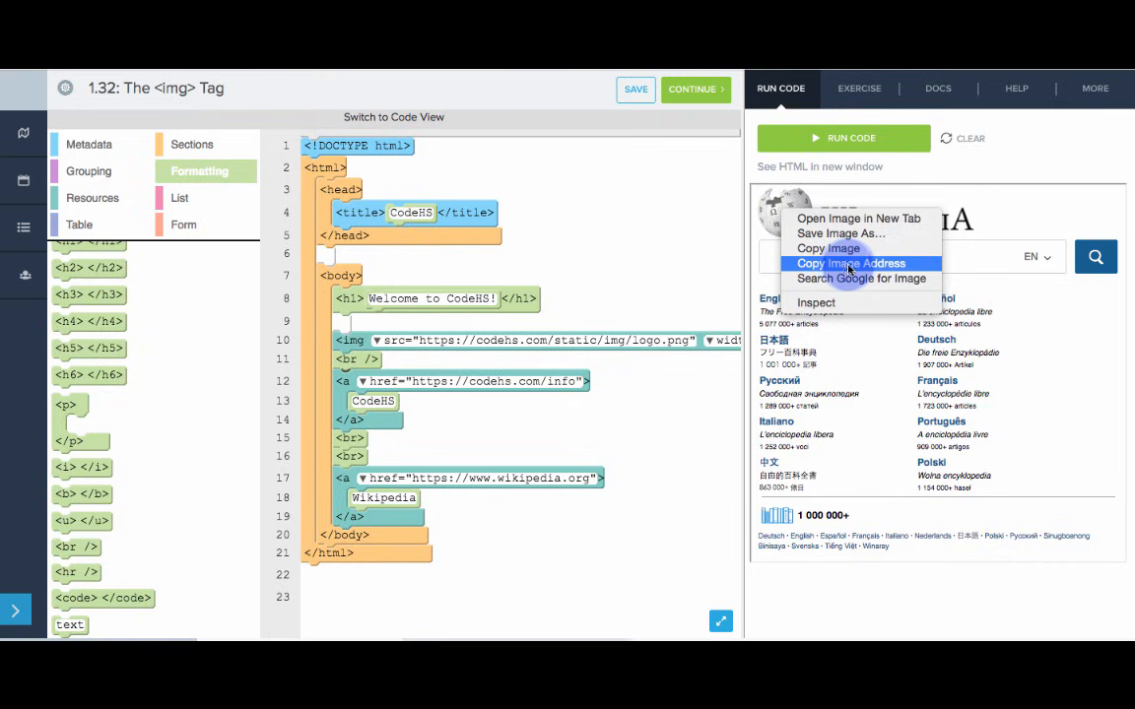
click(93, 198)
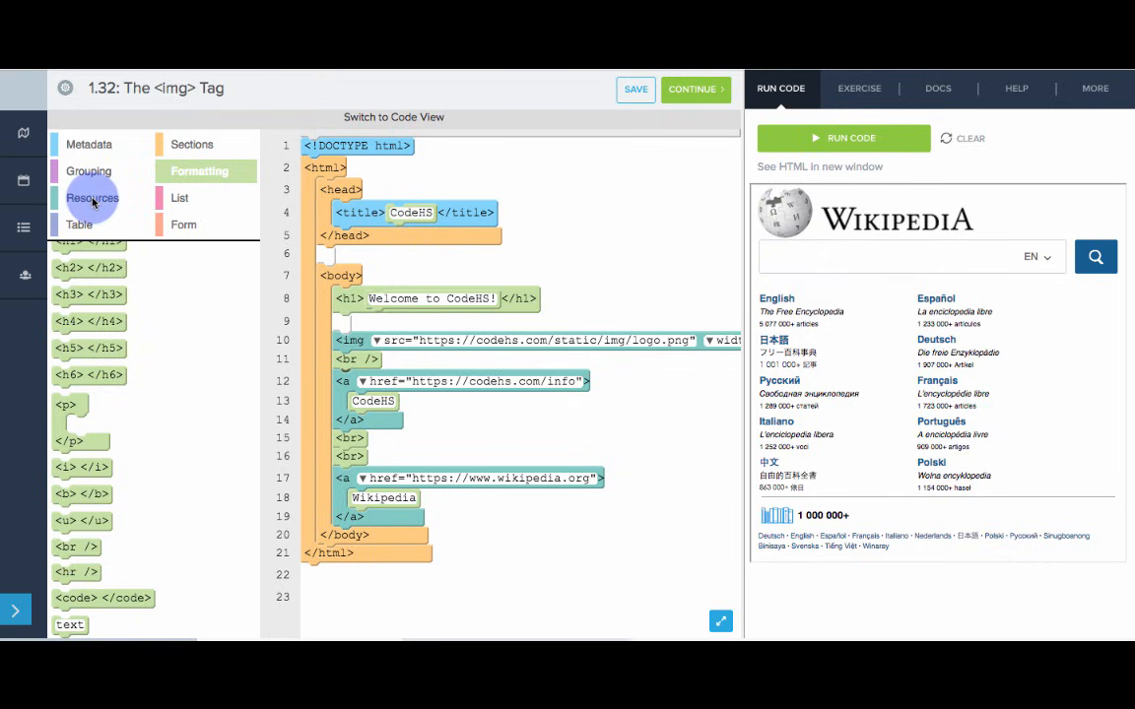
Add an image block with the copied Wikipedia logo URL and alt 'Wikipedia Logo', then run the page
click(92, 198)
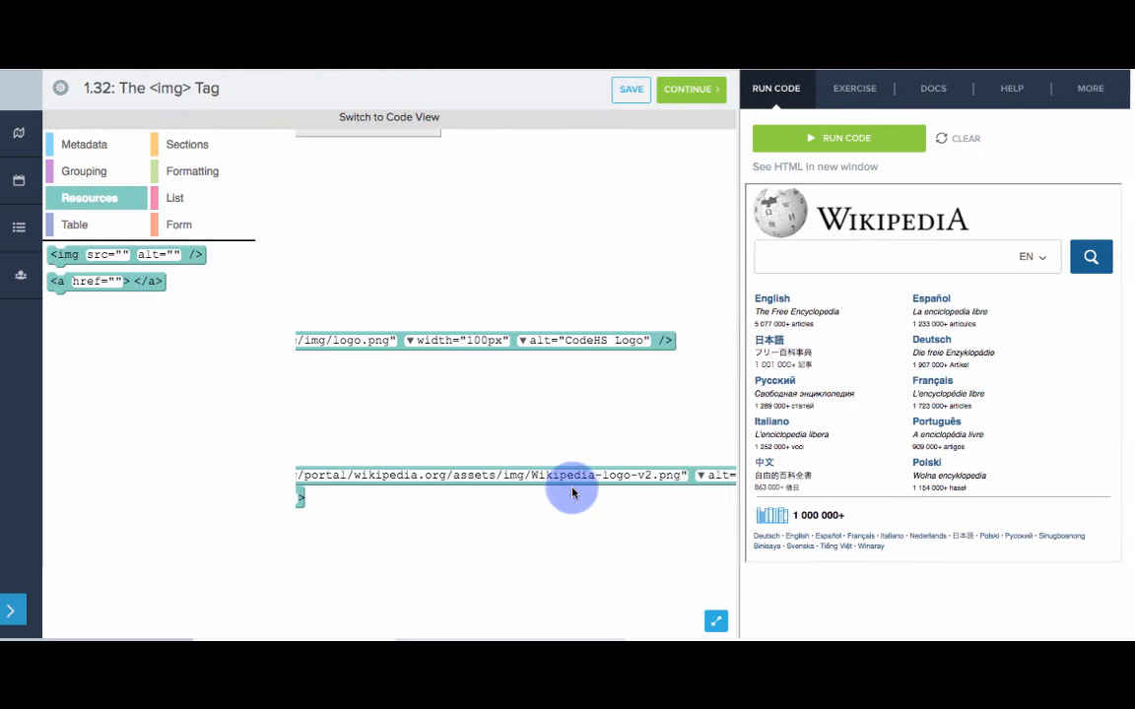
click(389, 116)
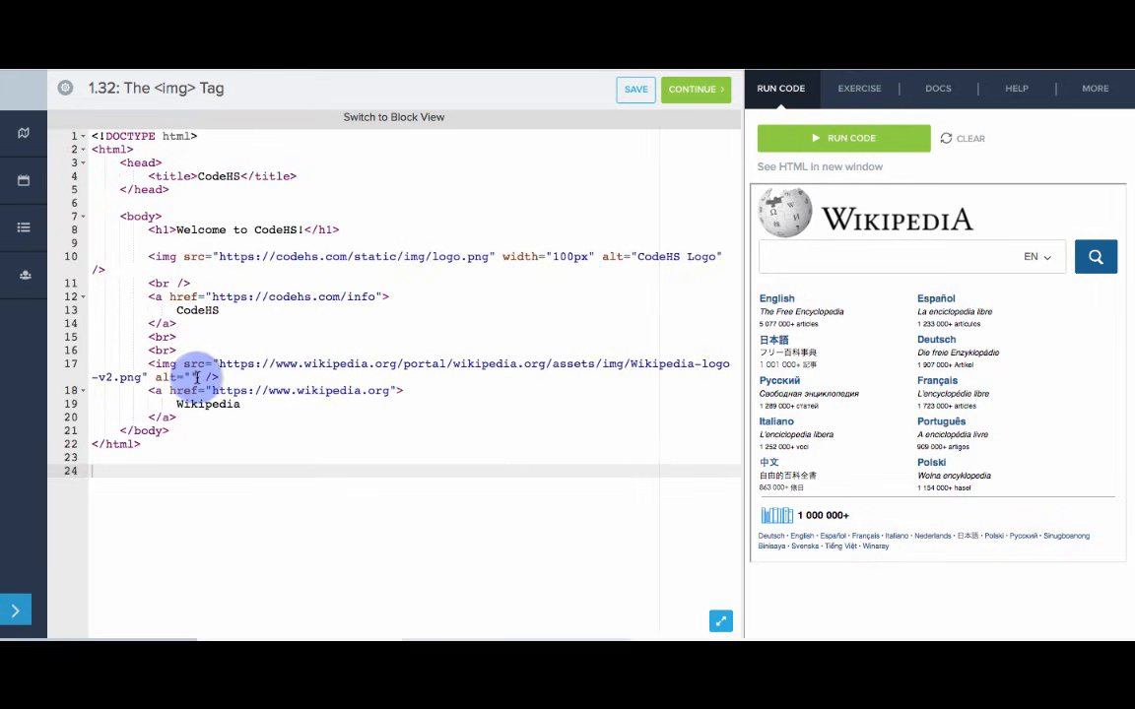
text(Wikipedia)
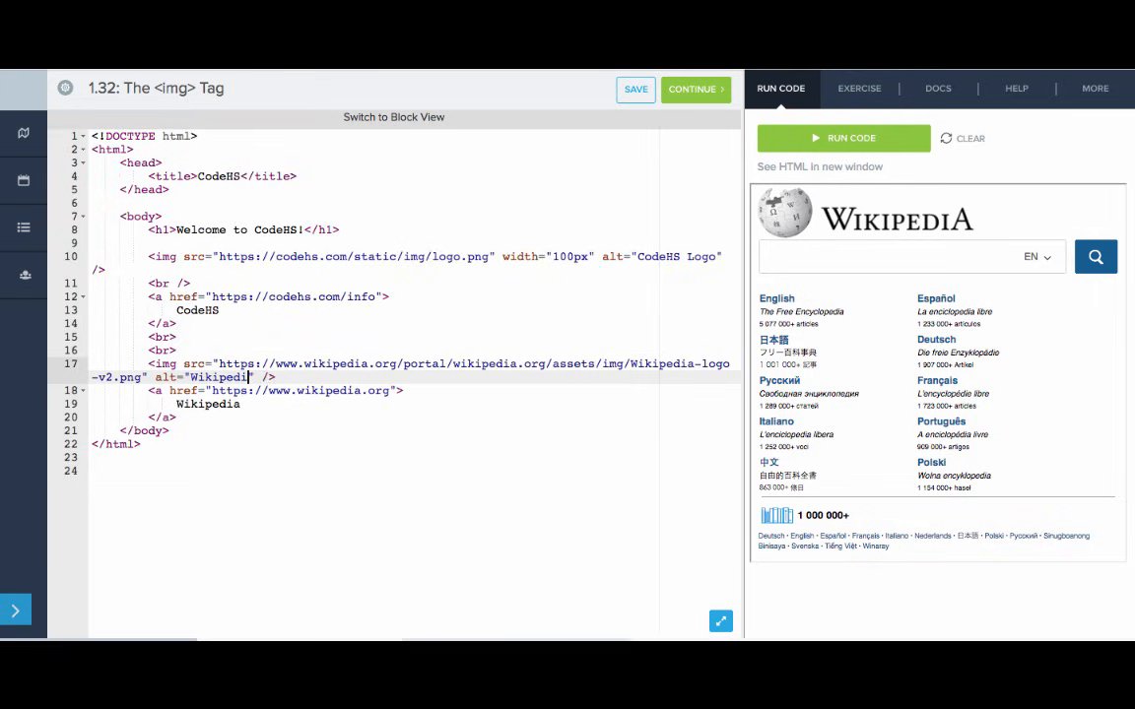
click(843, 138)
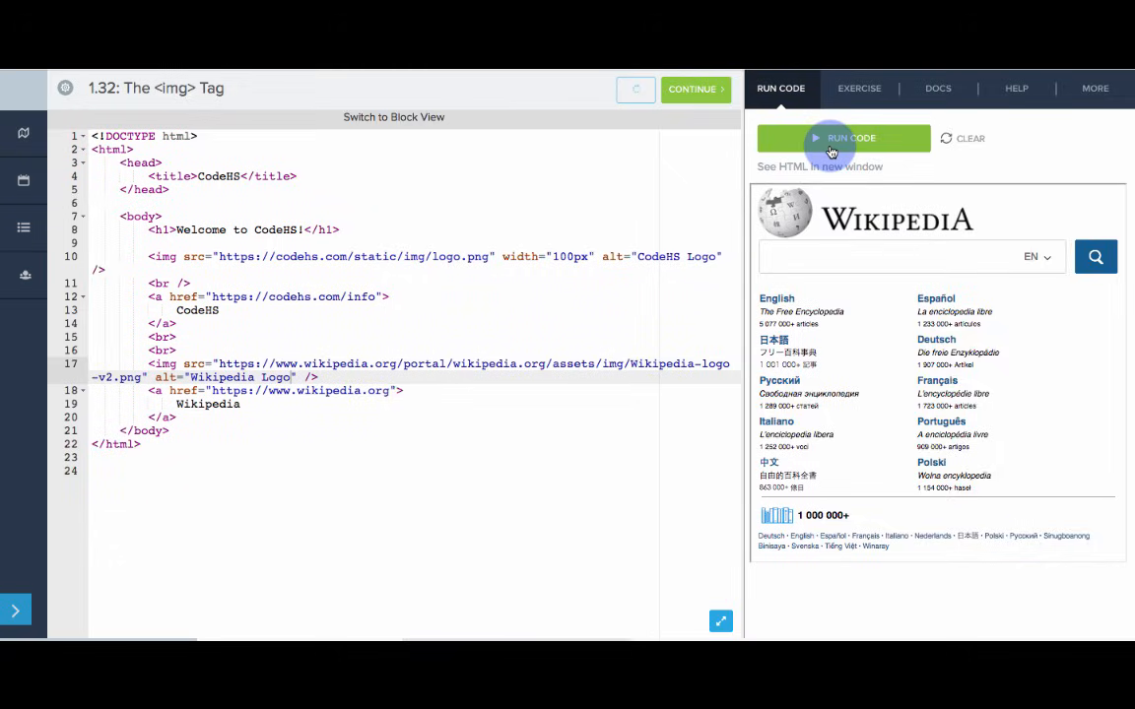
click(843, 137)
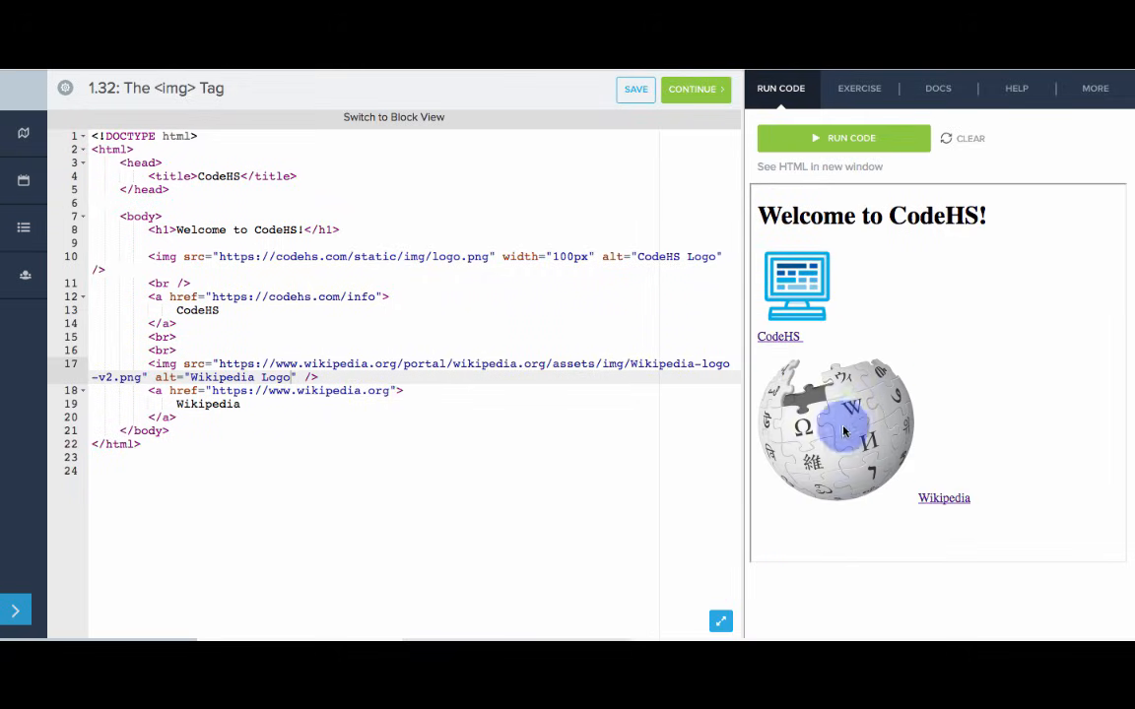
mouse_move(779, 314)
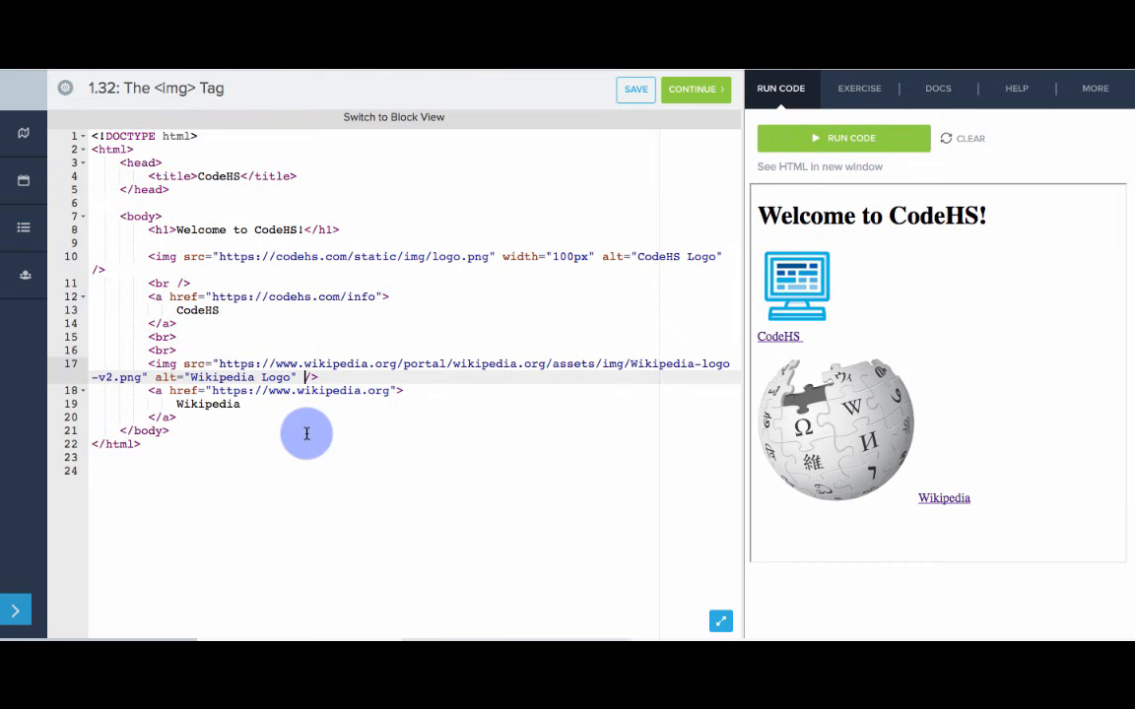
mouse_move(306, 433)
text(width="200px" )
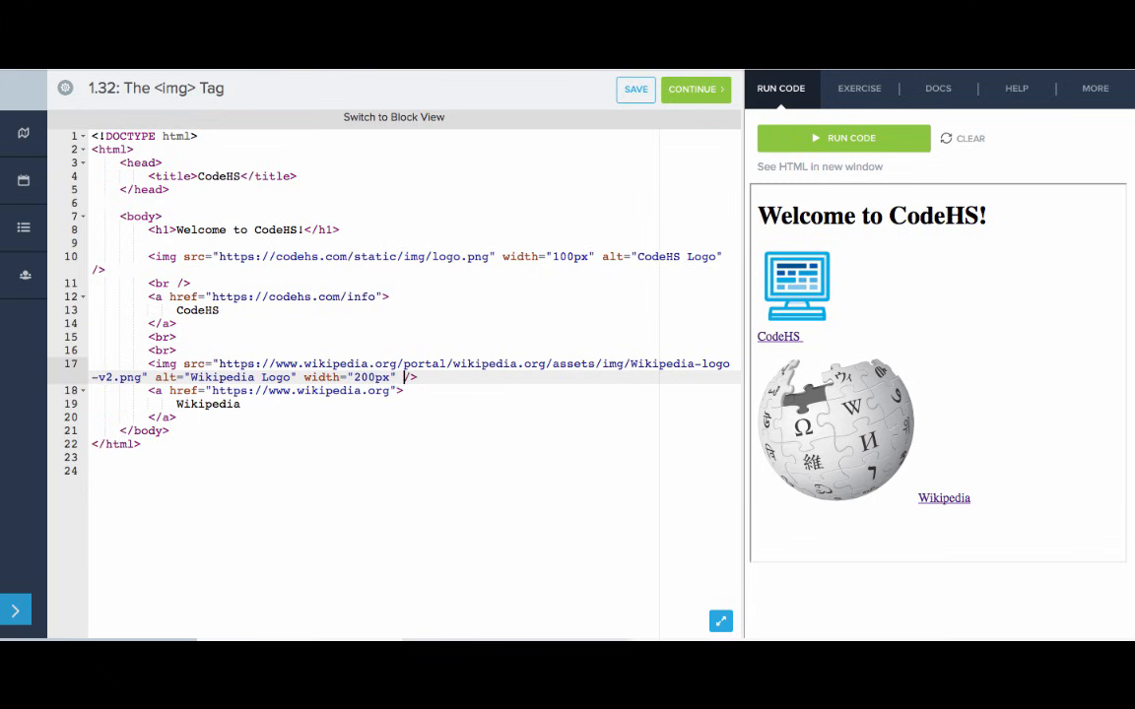
Add width="200px" and height="100px" to the Wikipedia logo's img tag
text(height="10)
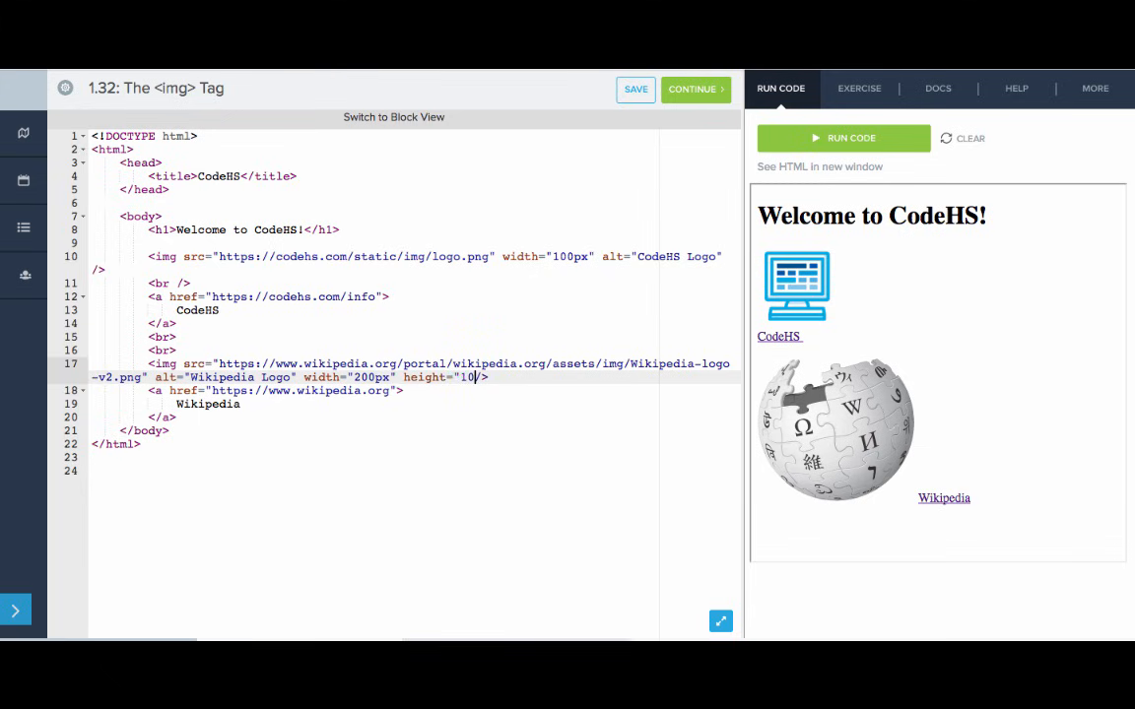
text(0px)
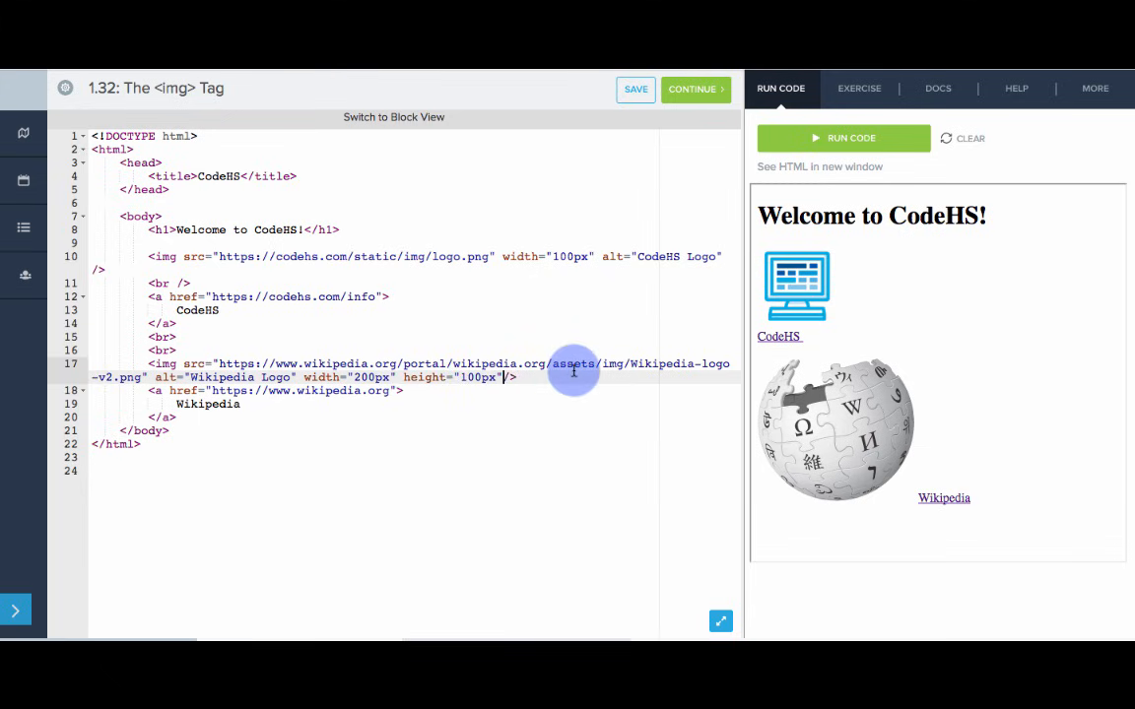